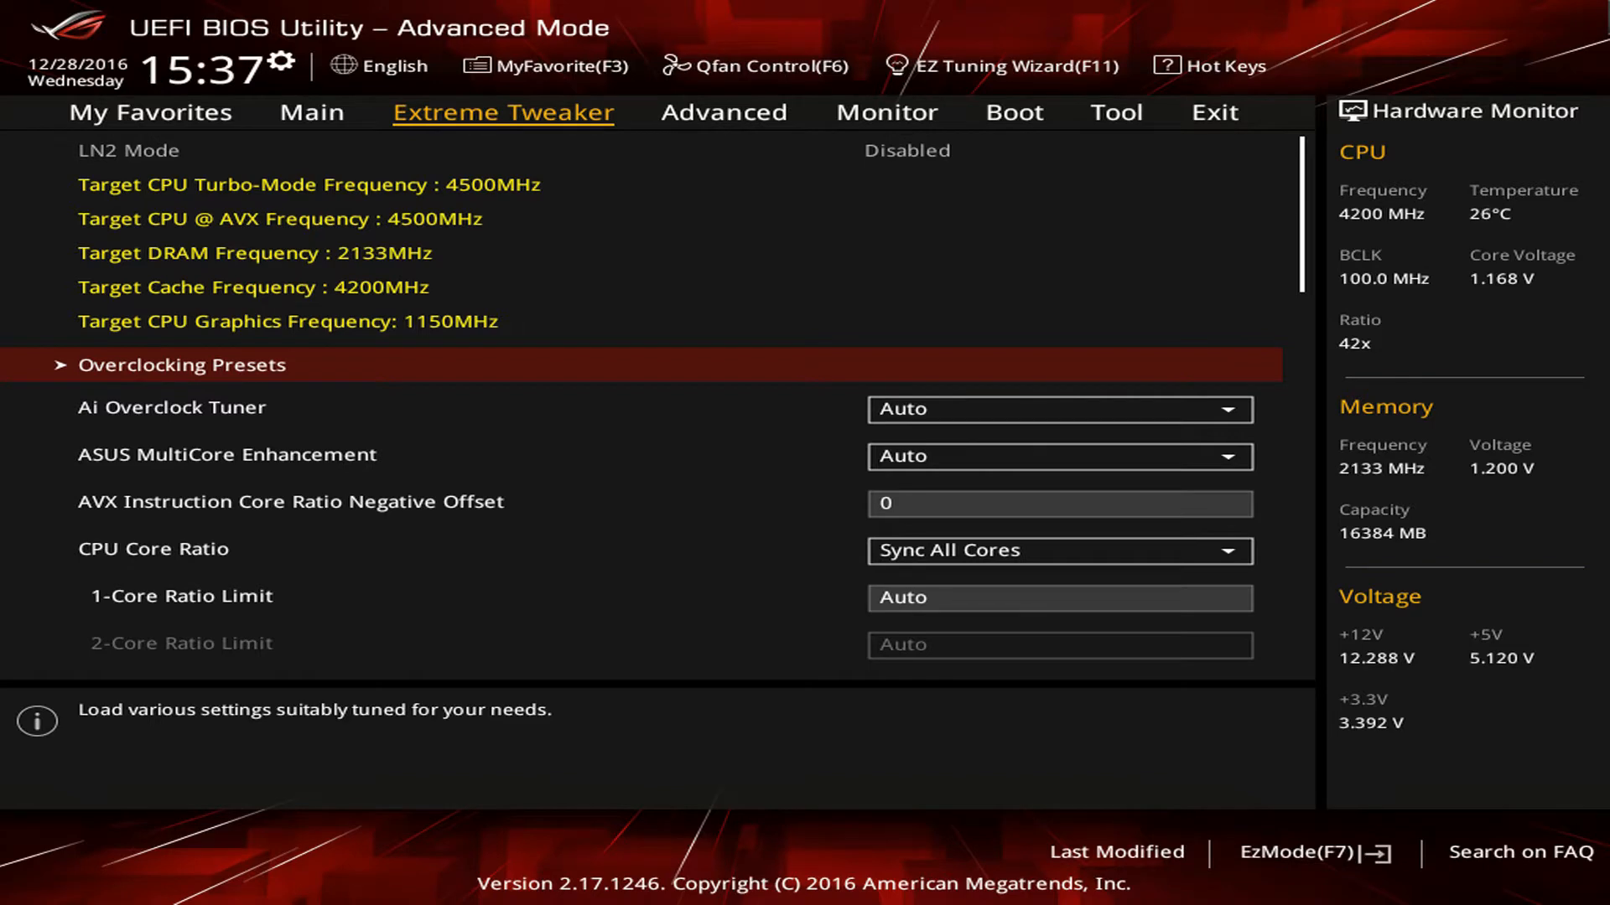
Launch HWBOT x265 Benchmark from File Explorer and bring up 3DMark's Benchmarks list.
click(1059, 550)
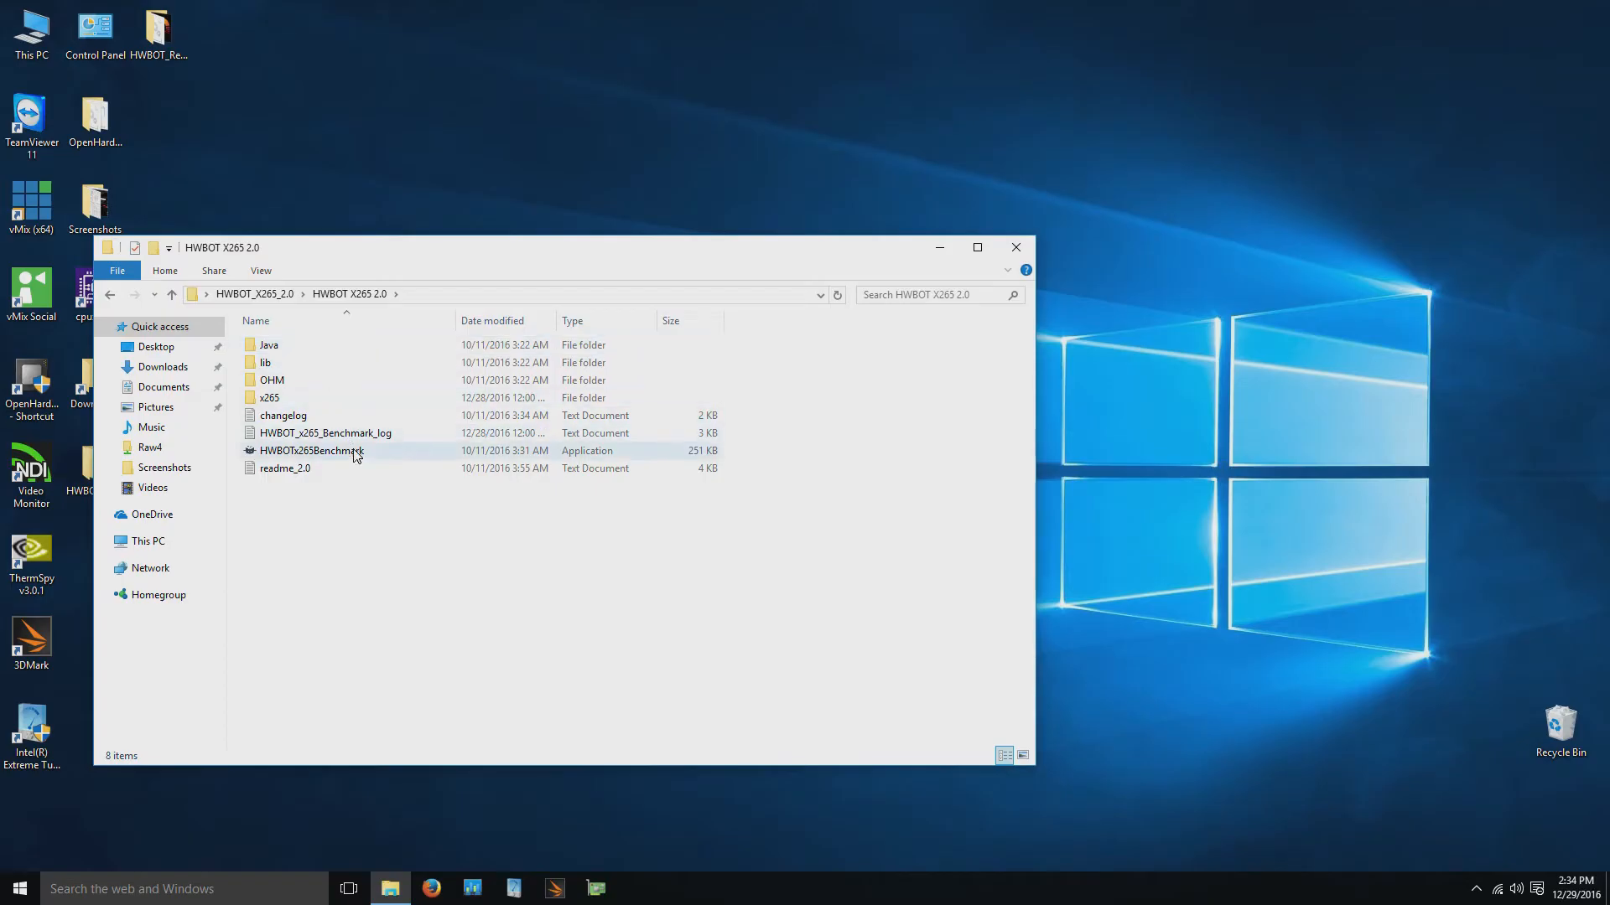
double_click(310, 451)
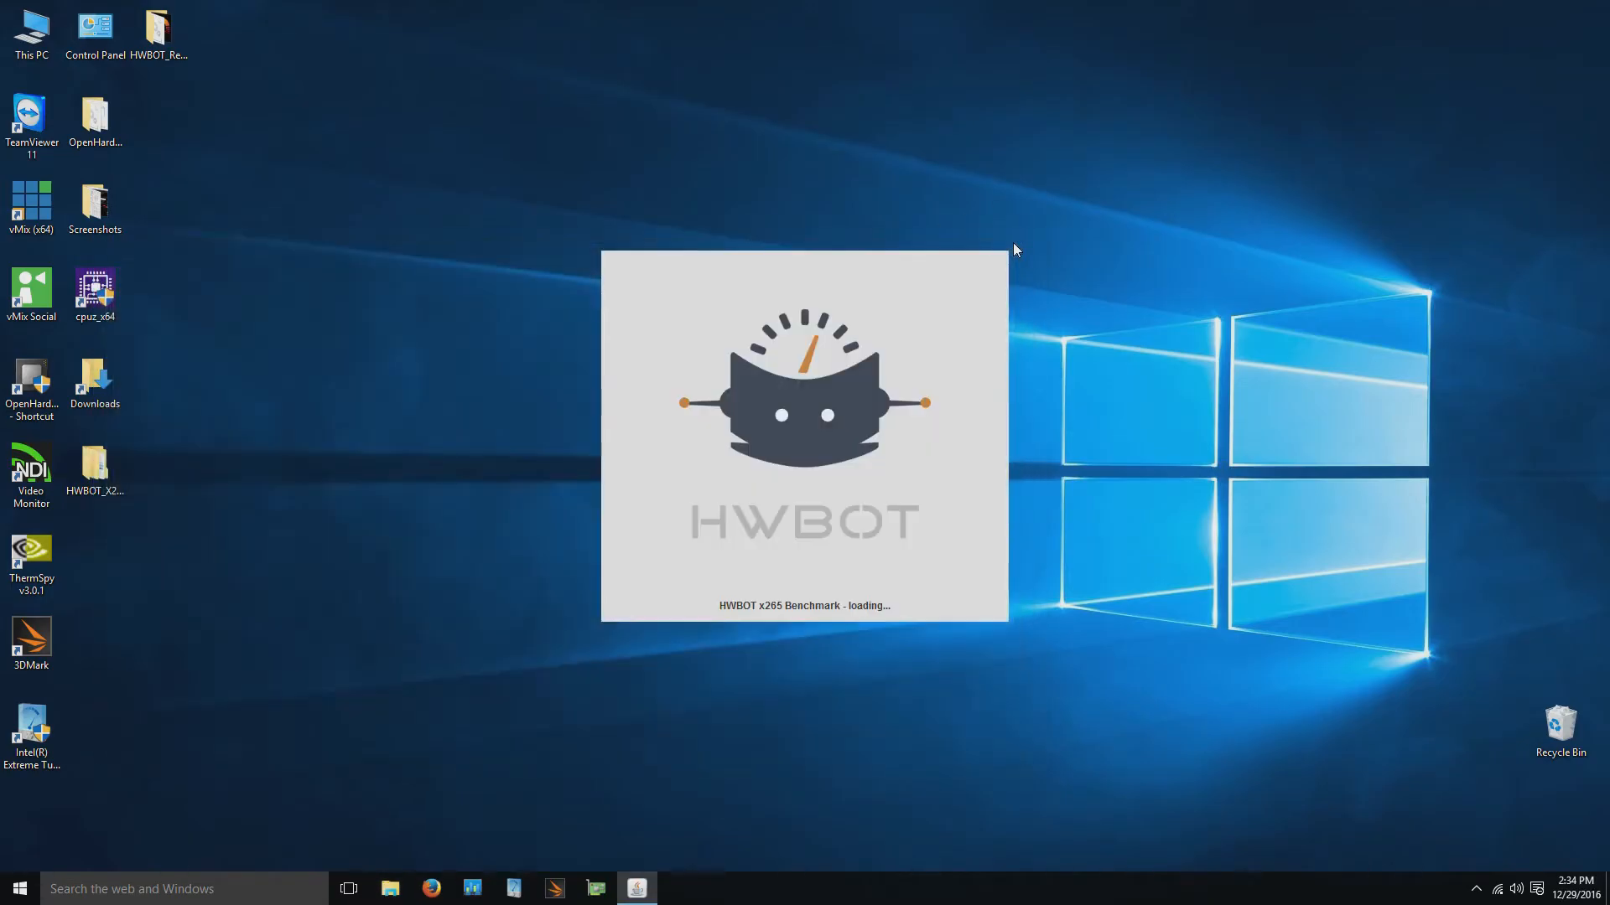
click(472, 888)
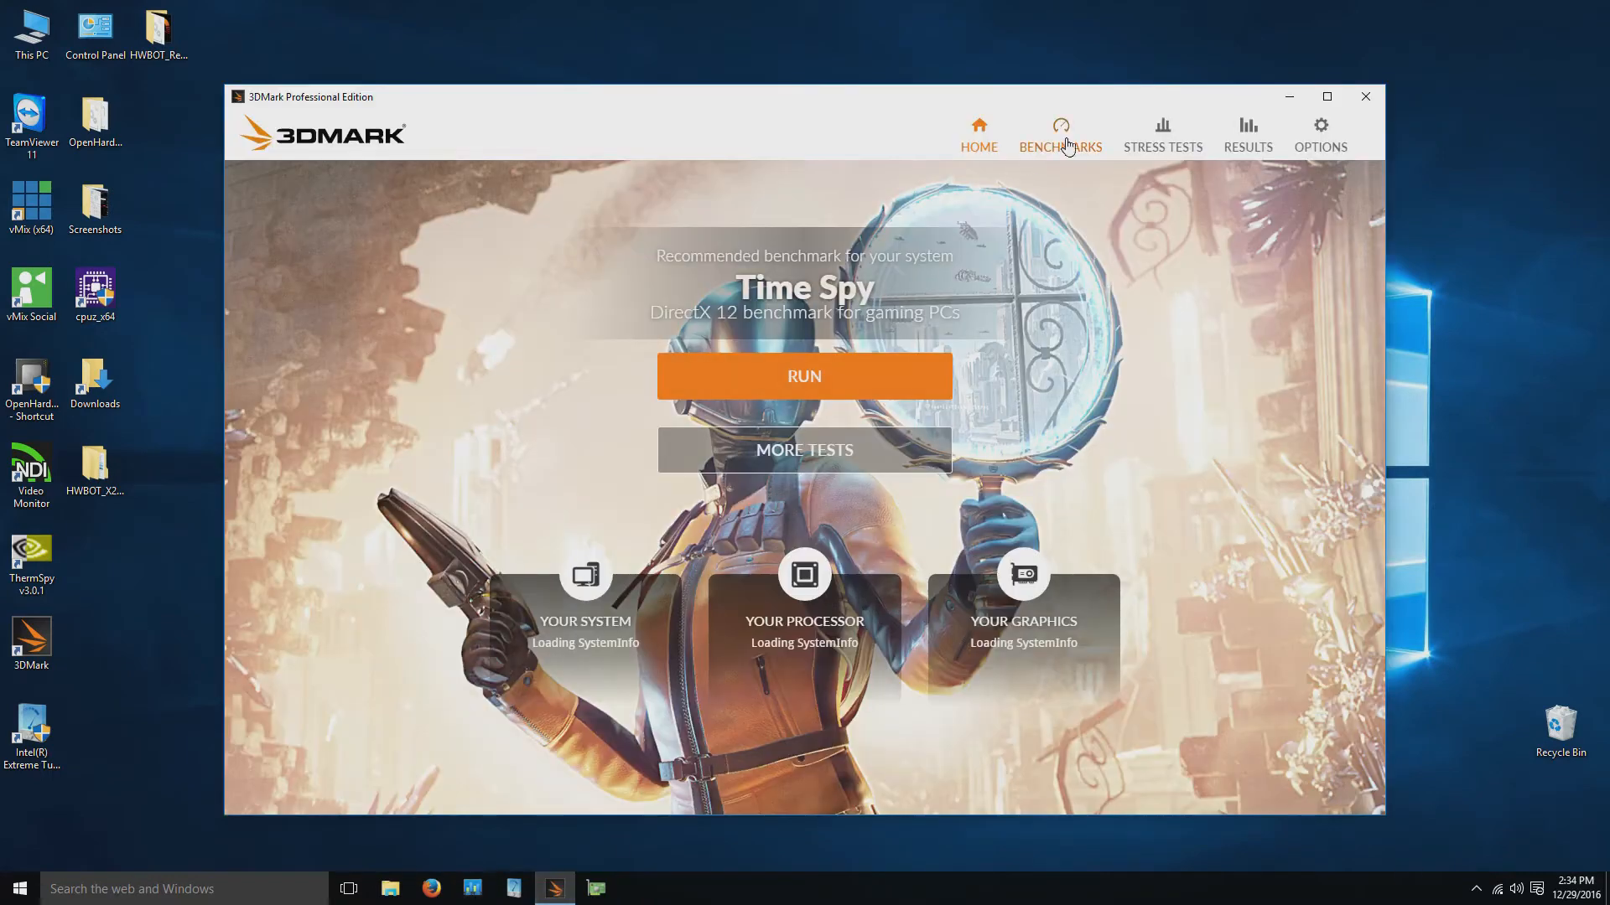
click(1059, 133)
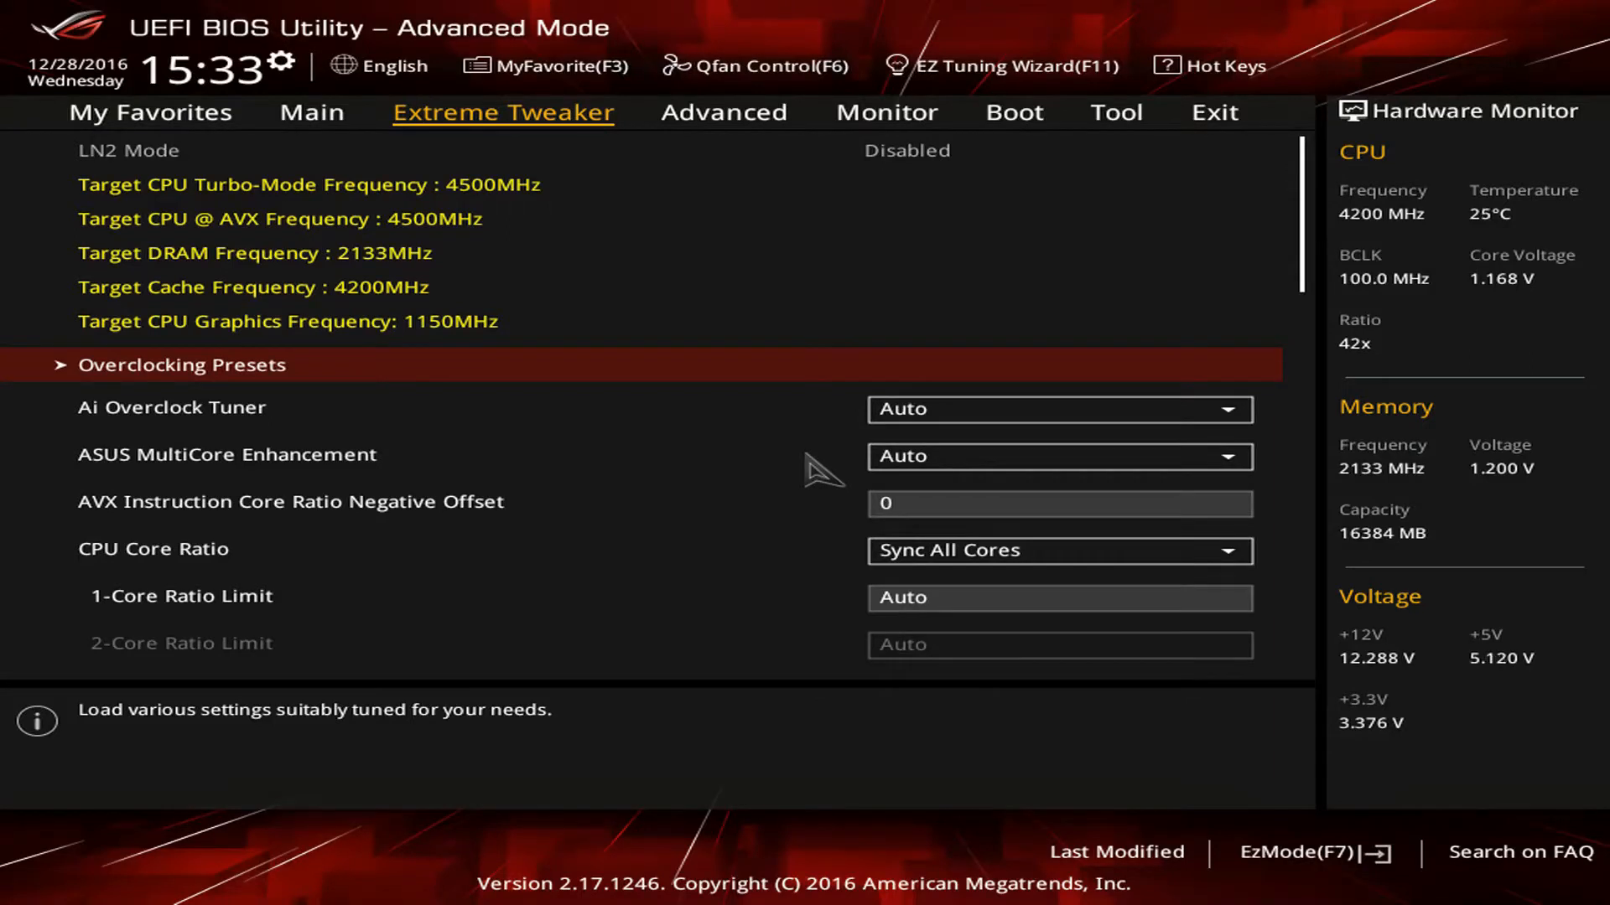
Scroll down Extreme Tweaker and switch CPU Graphics Voltage Mode to Offset Mode.
scroll(down, 3)
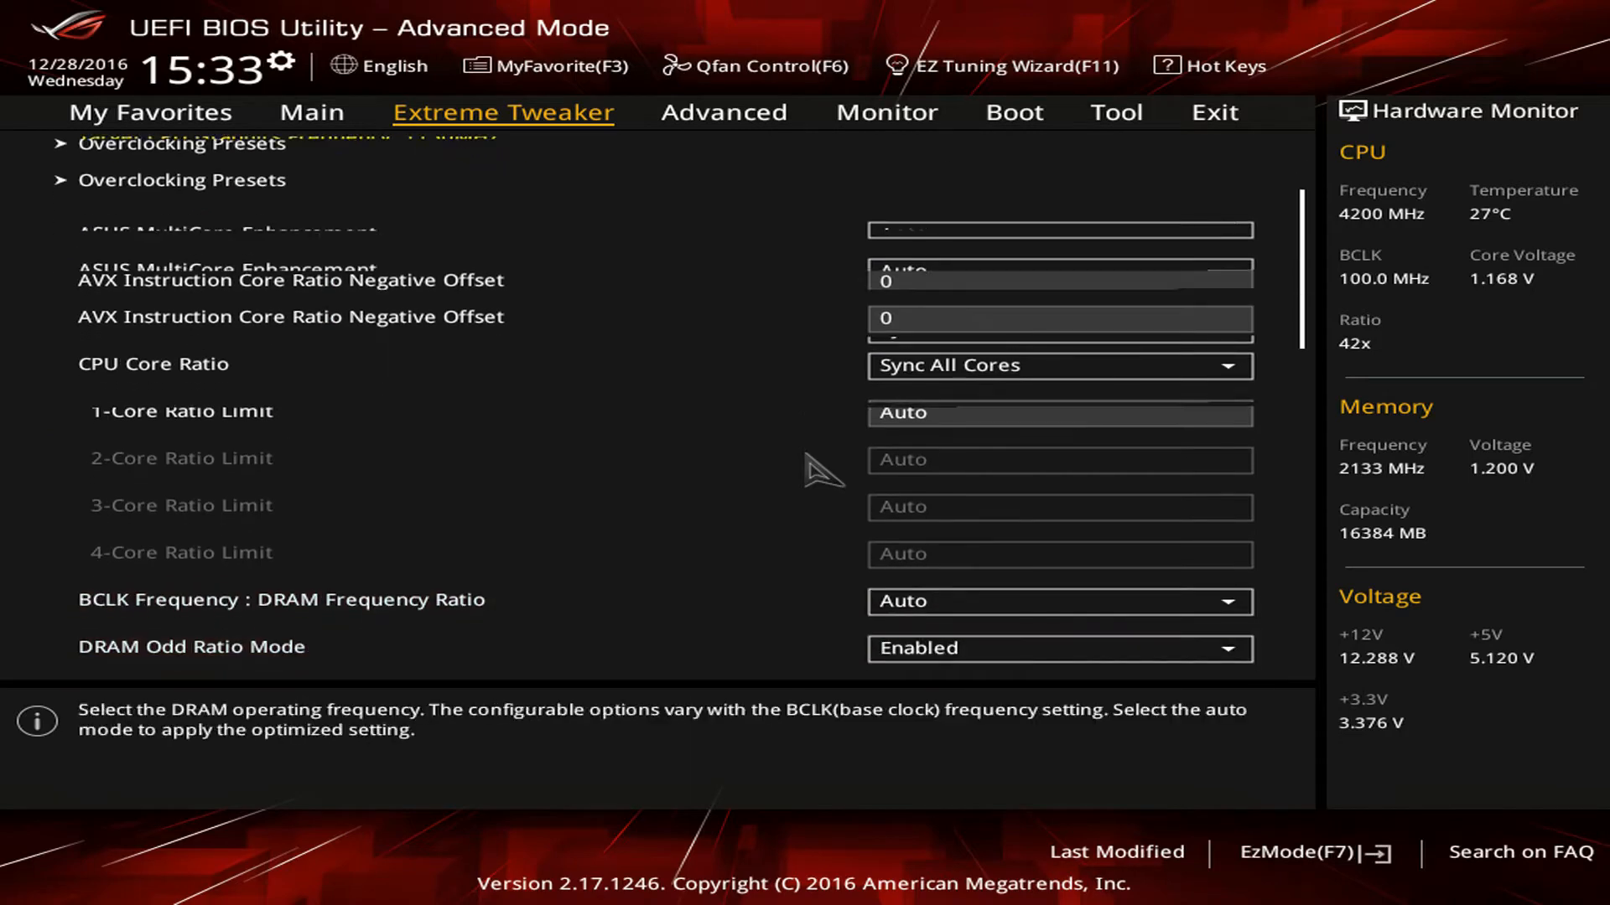
scroll(down, 3)
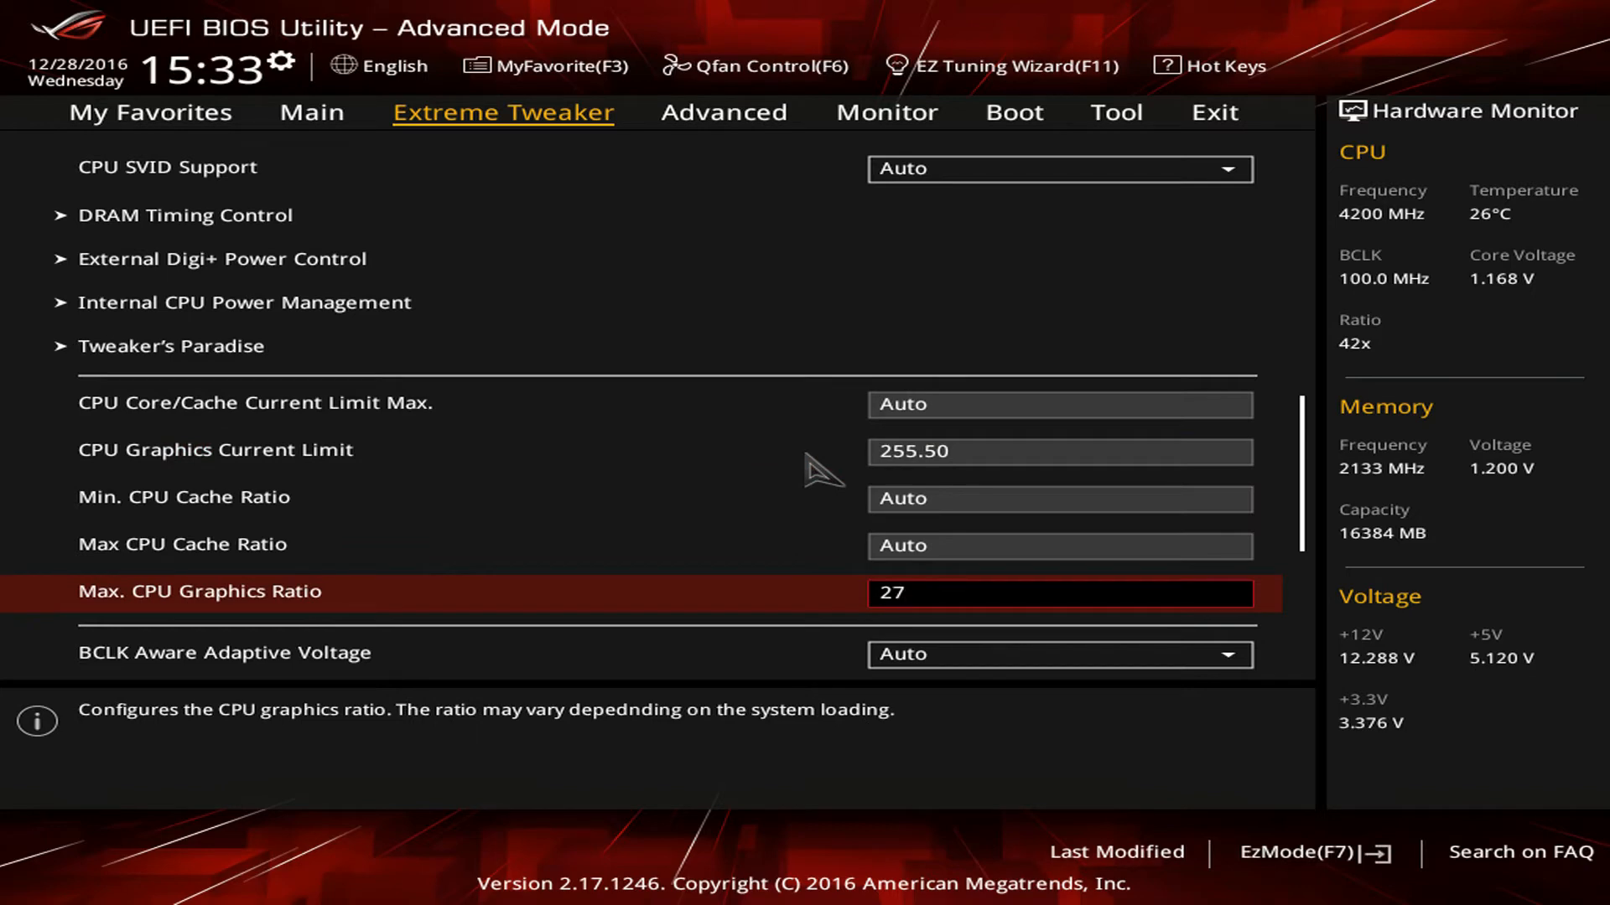
scroll(down, 3)
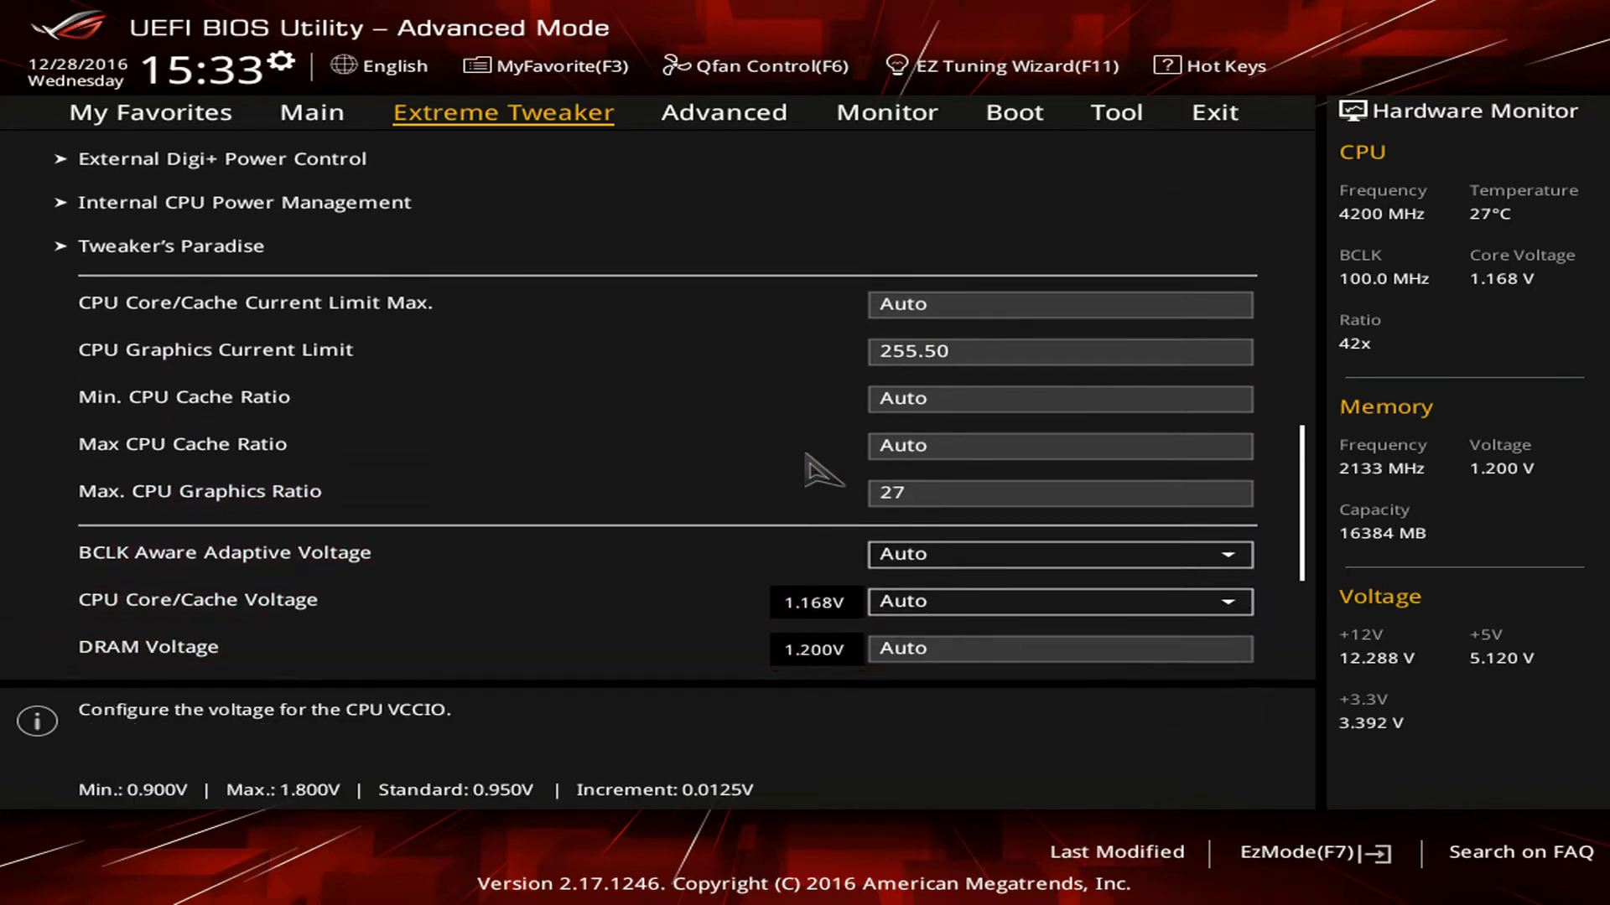
scroll(down, 3)
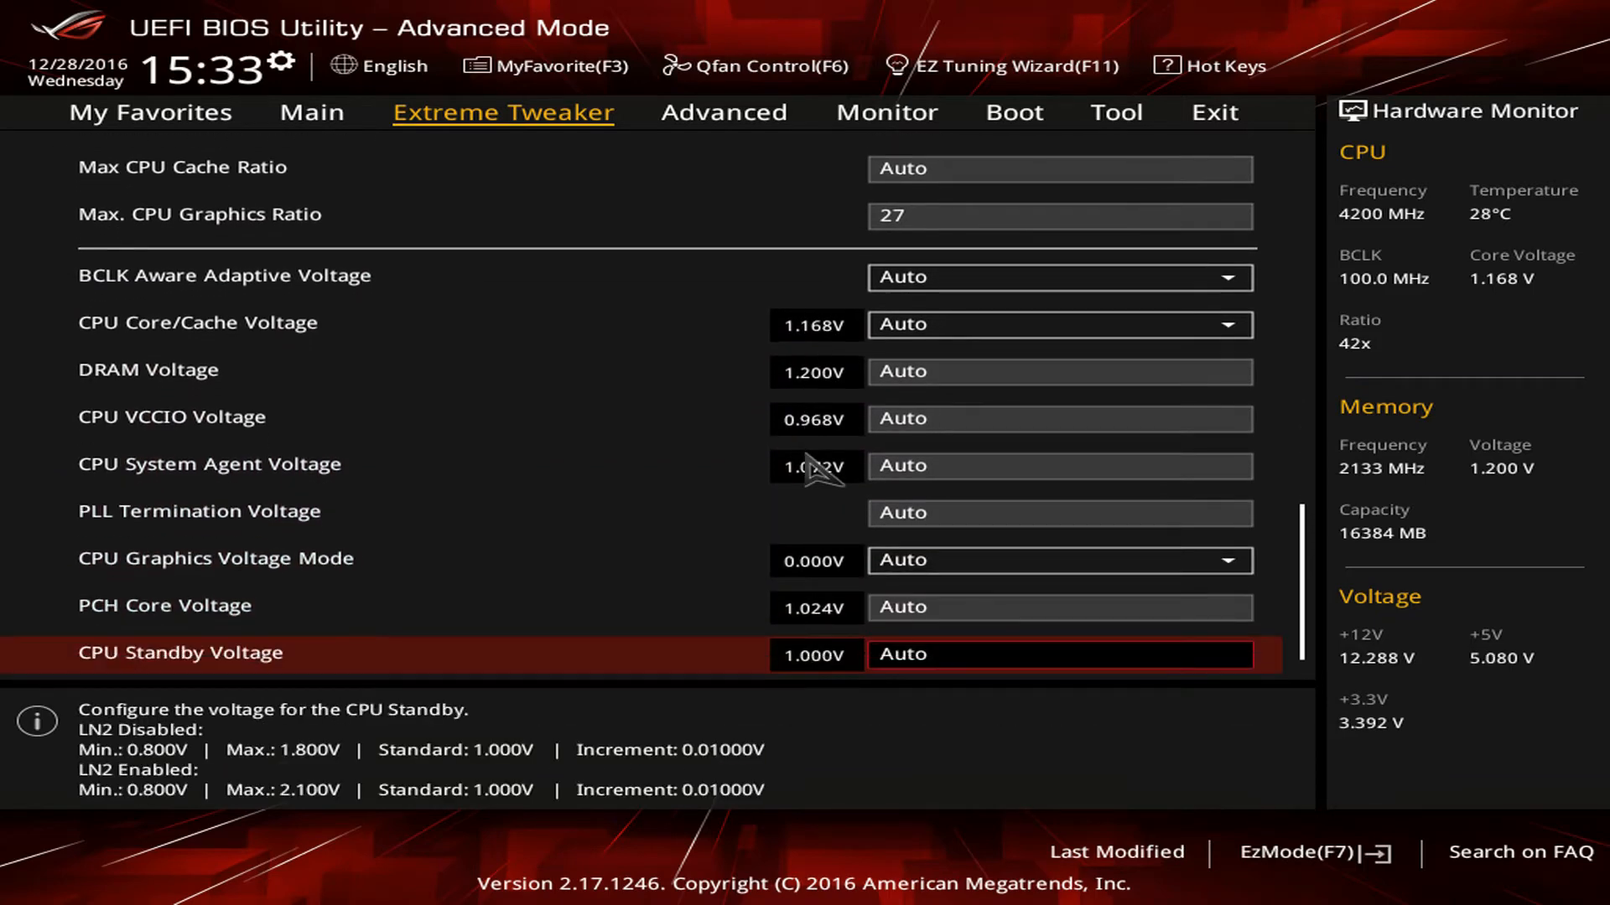
click(1058, 561)
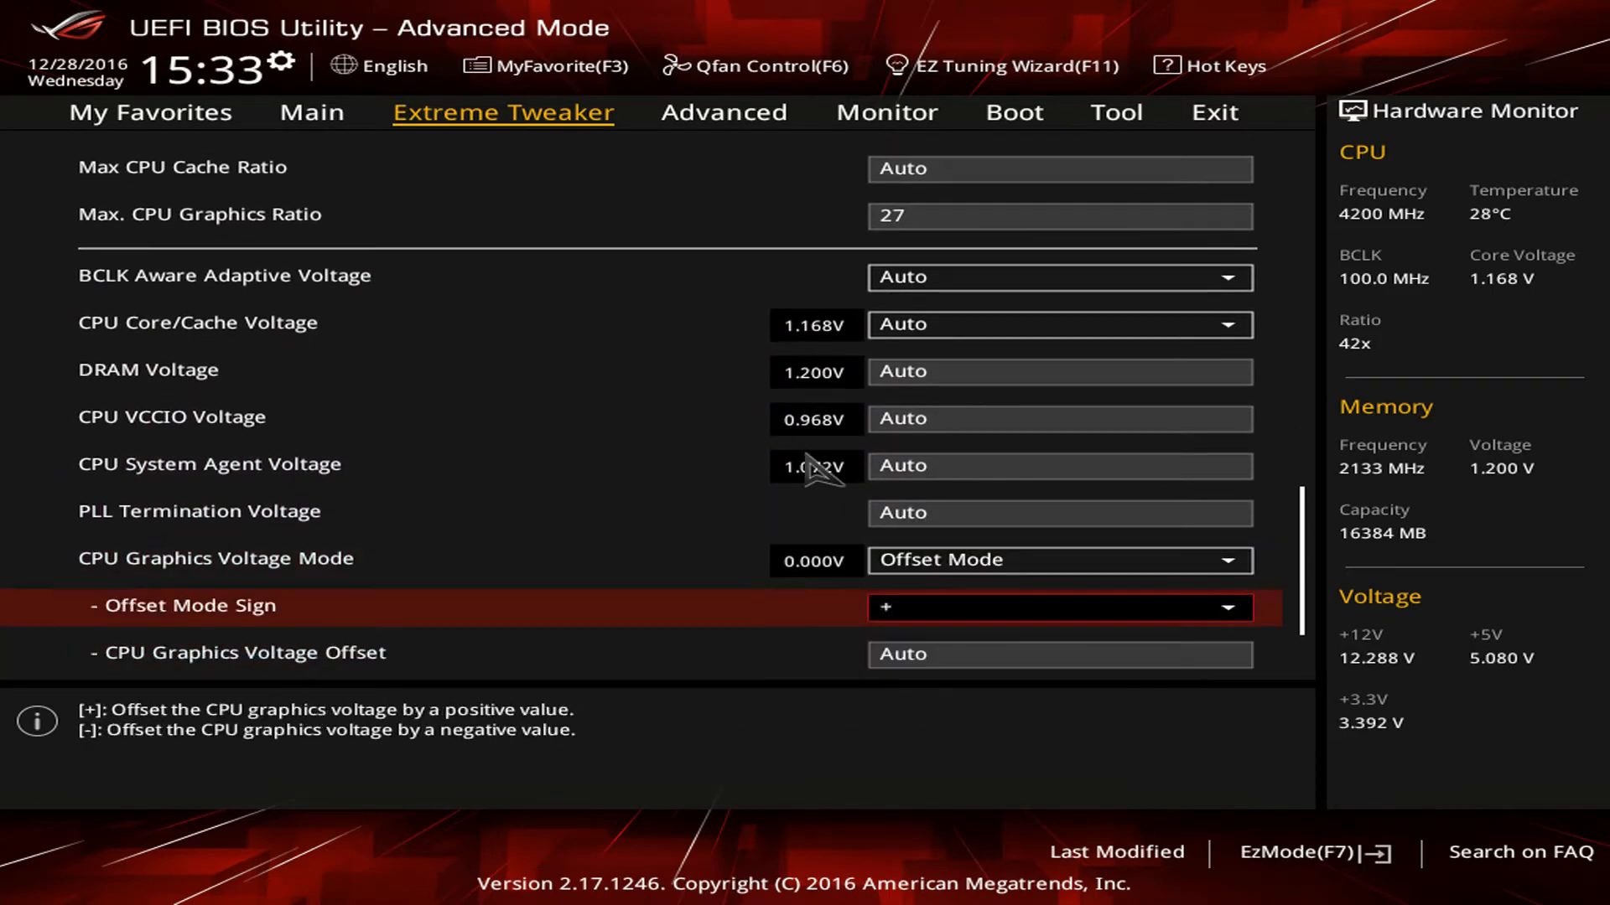
click(1058, 654)
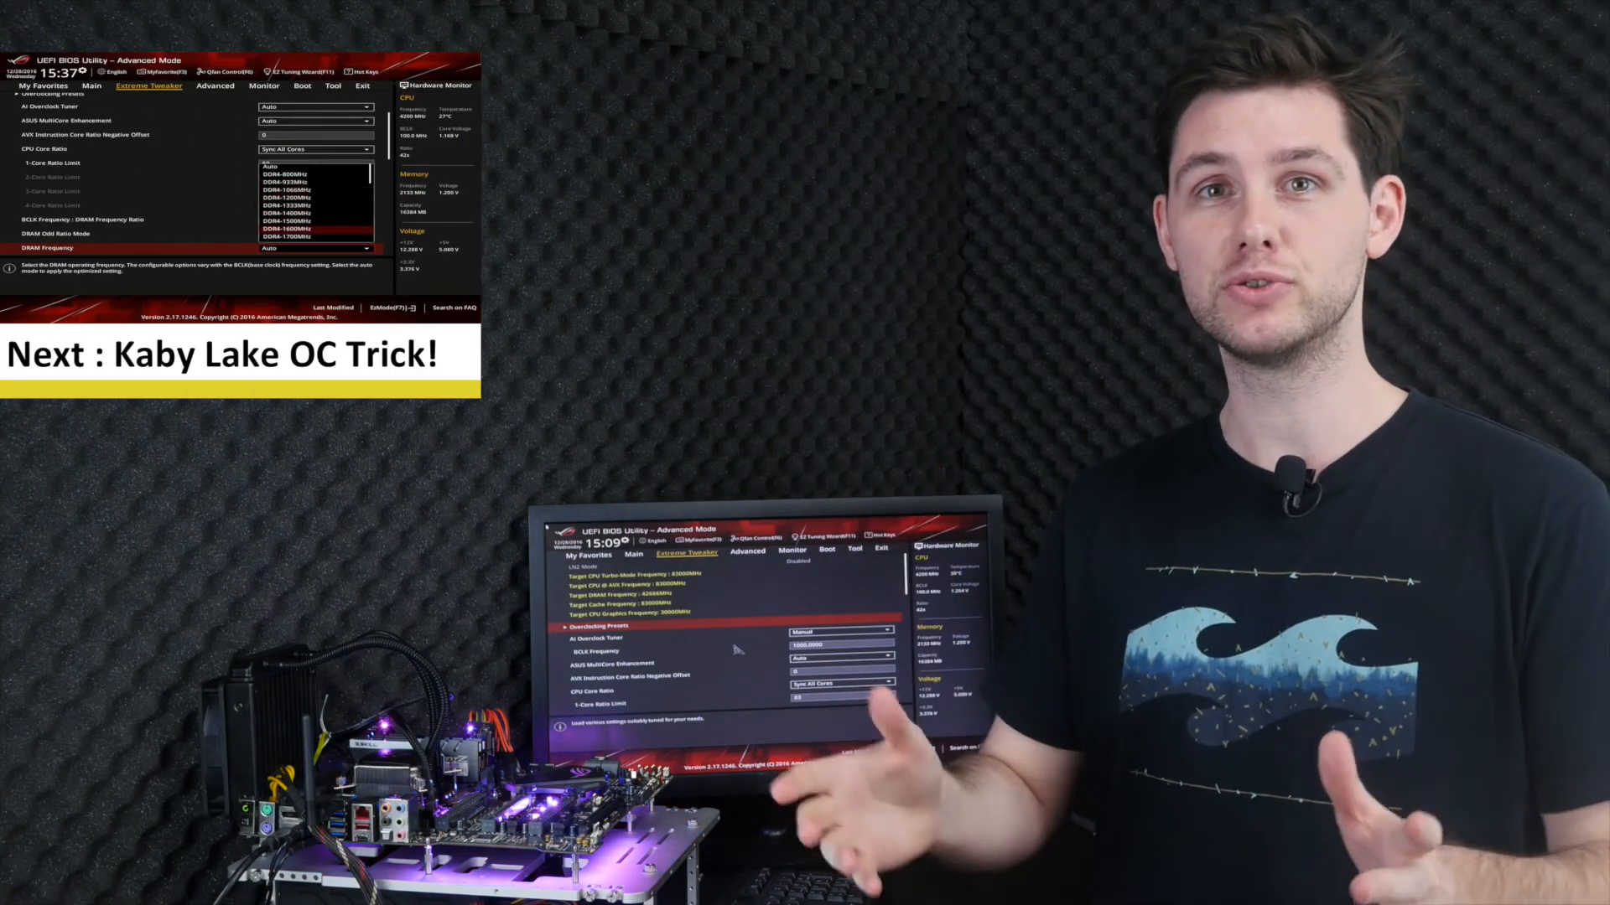
scroll(down, 3)
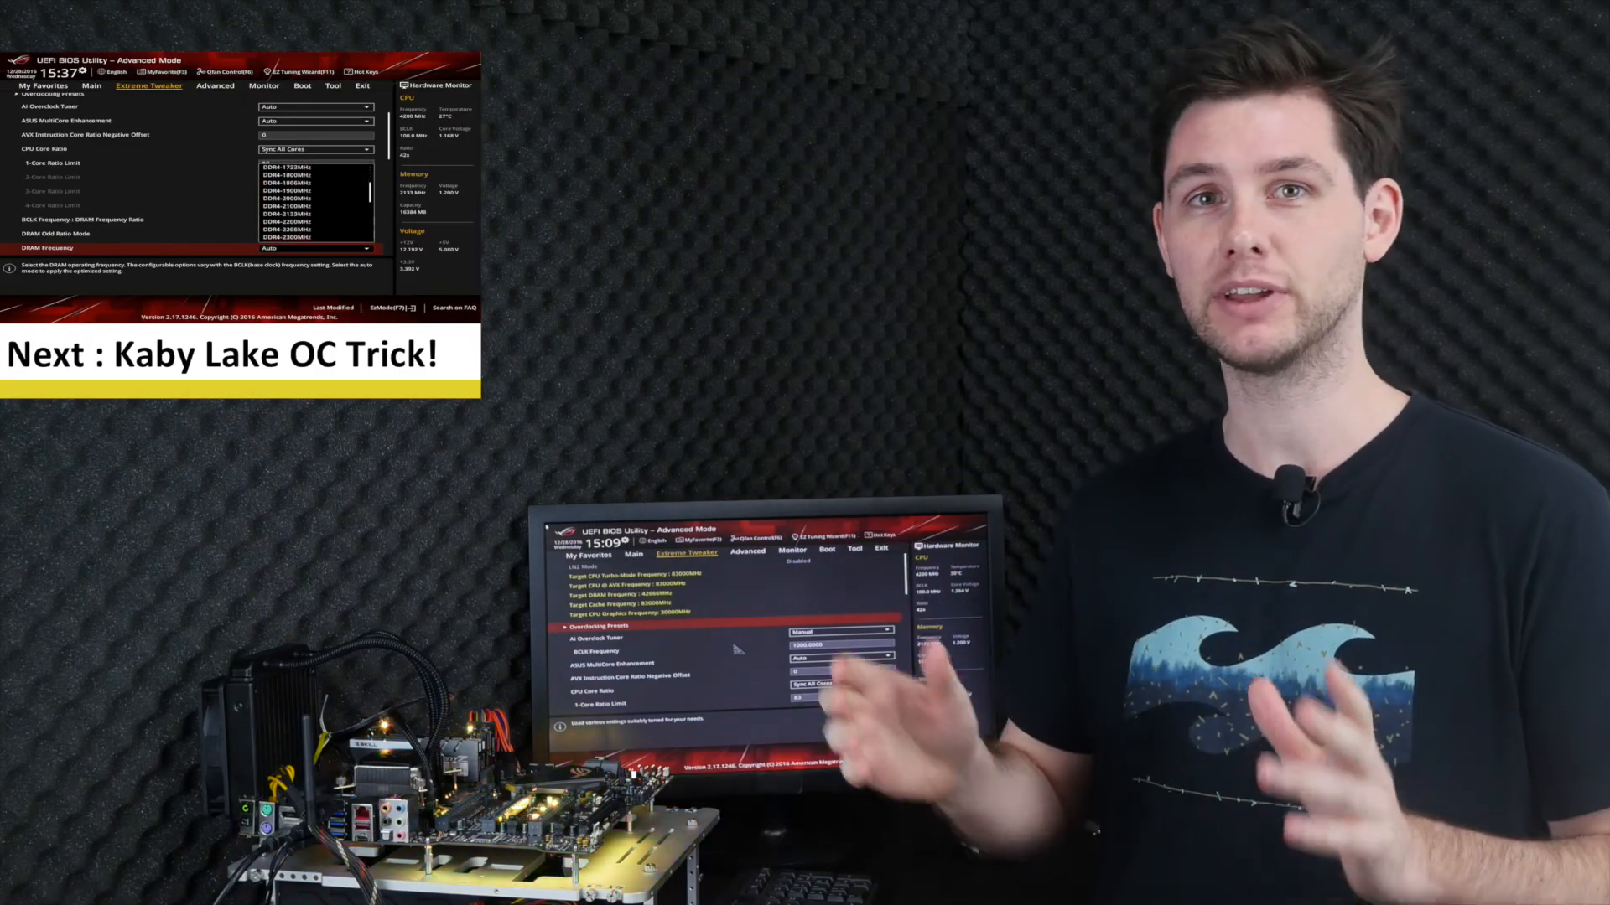